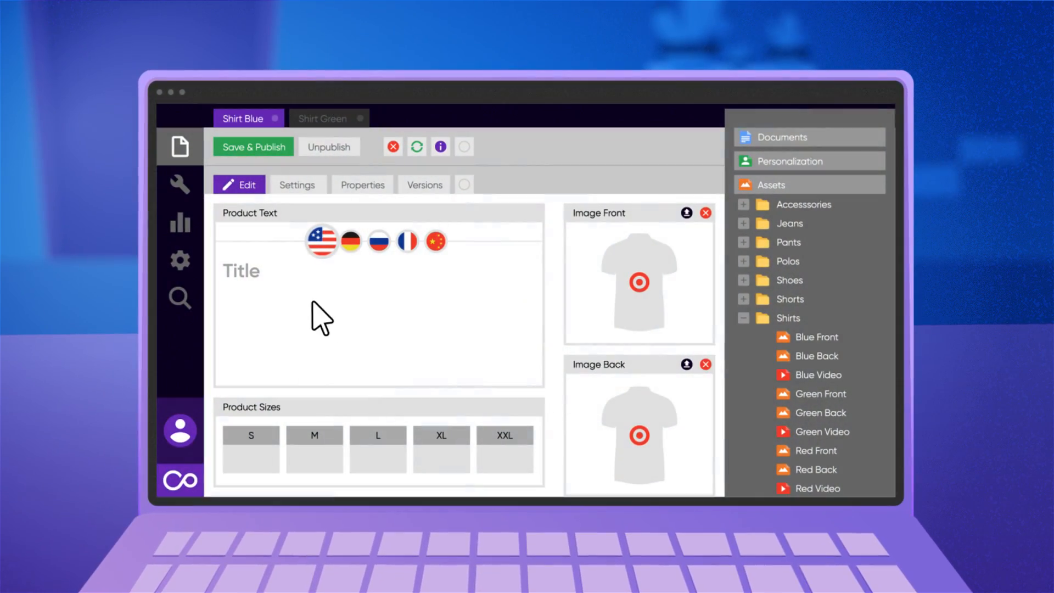
Step: Enter 'Shirt Blue' as the product's English title
type("Shirt Blue")
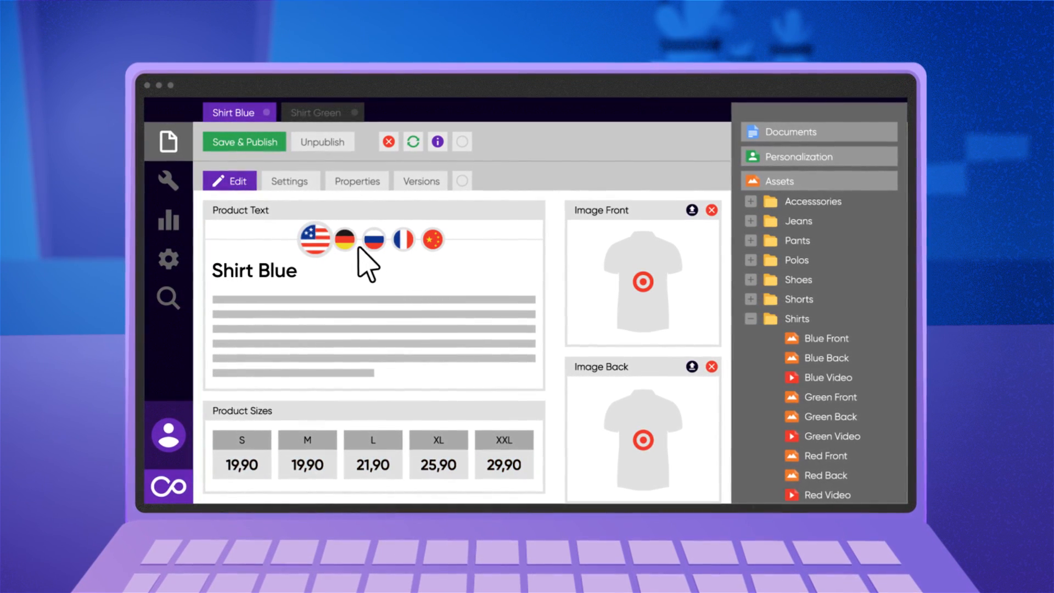
Step: Switch the product text to German and enter the title 'Blaues Shirt'
left_click(345, 240)
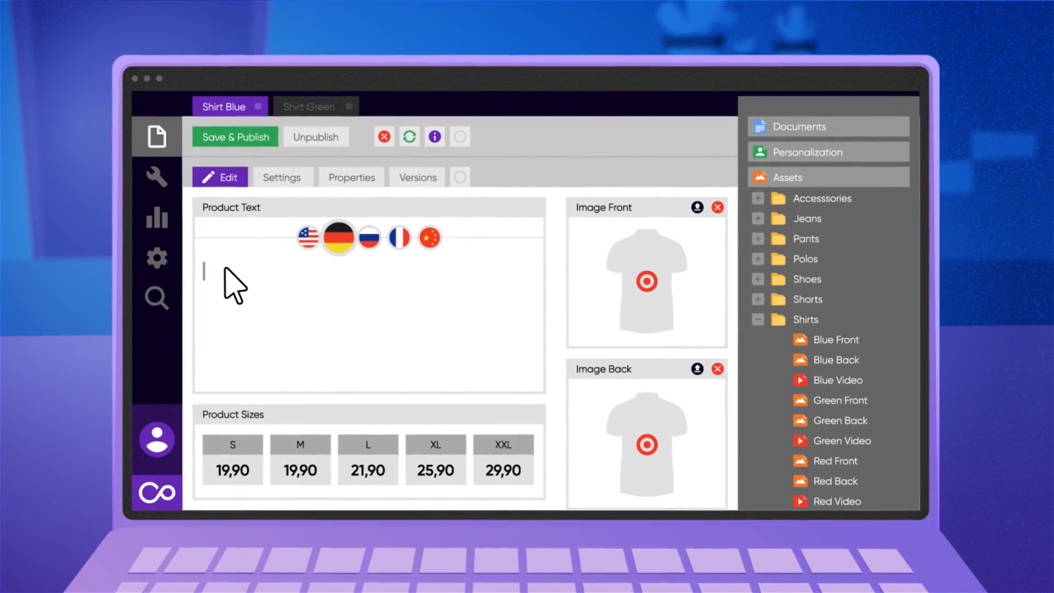
type("Blaues Shirt")
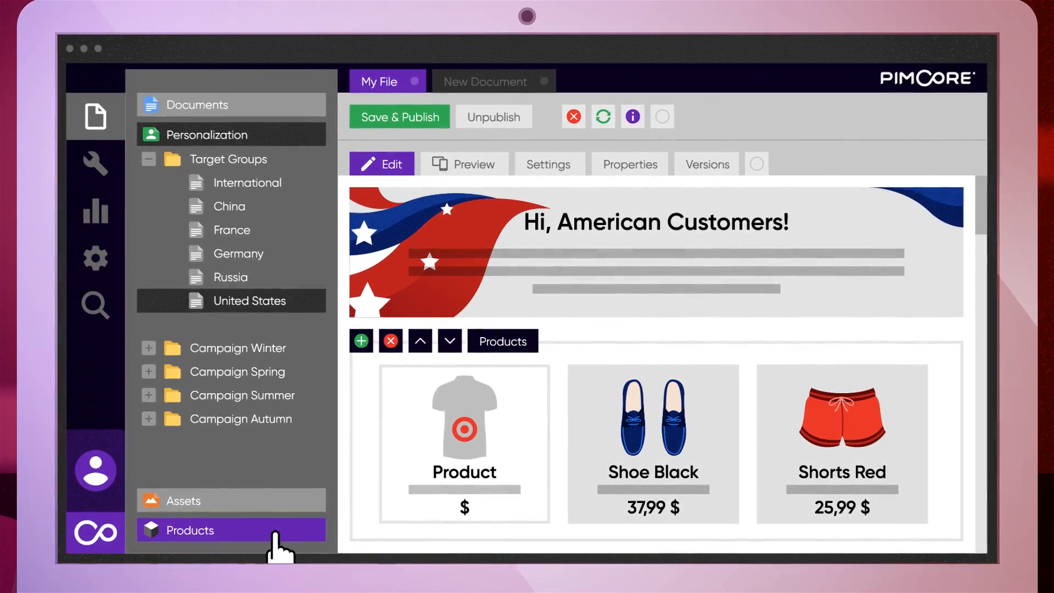
Step: Show the Products catalogue folders in the left tree
left_click(190, 531)
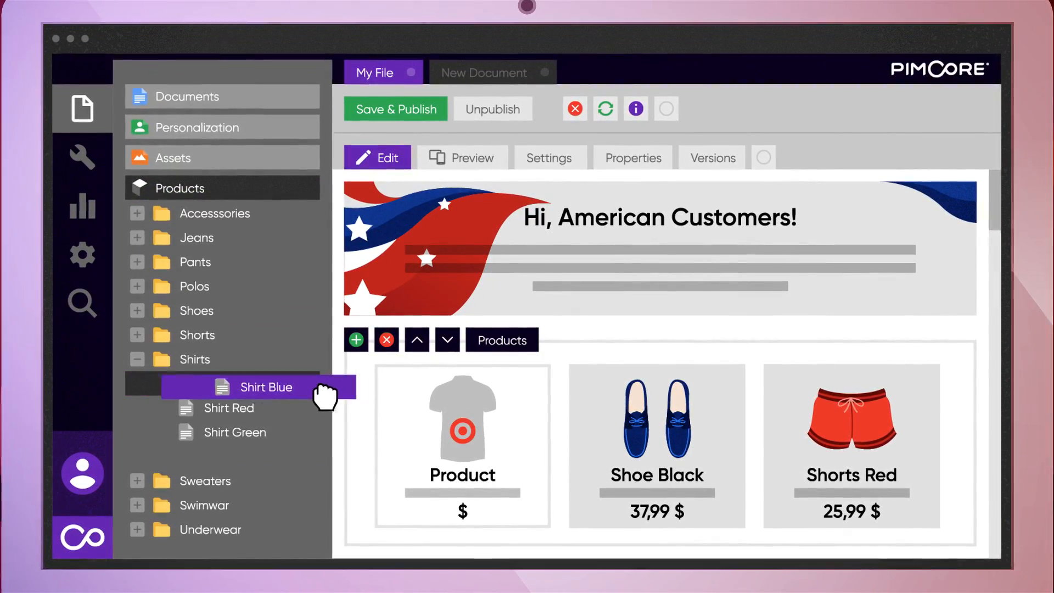